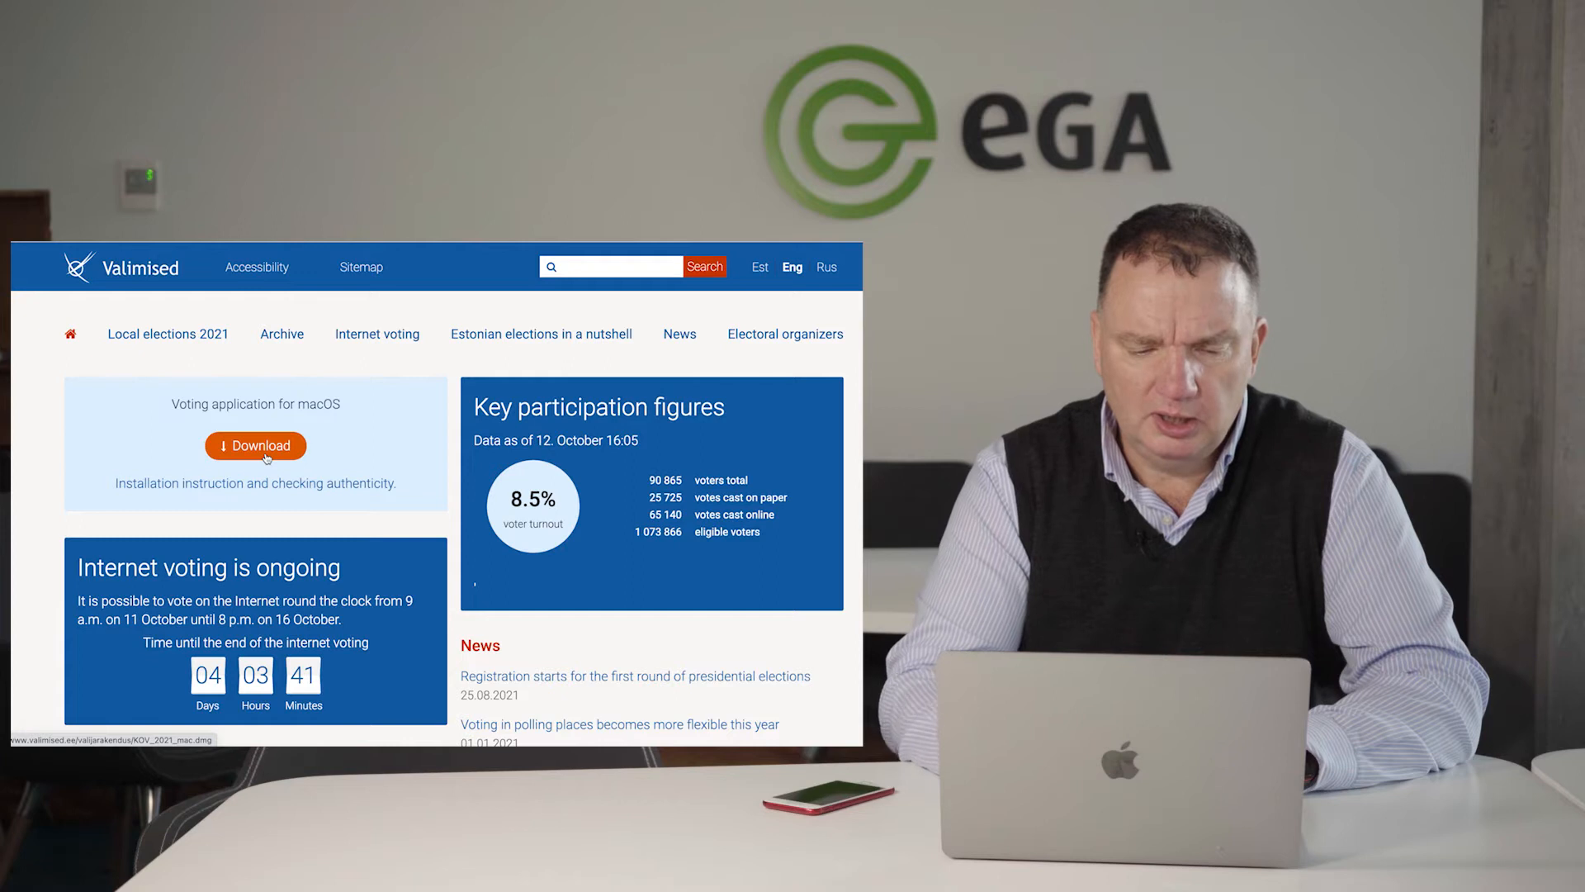
Download the macOS voting application from valimised.ee and open its .dmg disk image
{"action": "left_click", "coordinate": [256, 445]}
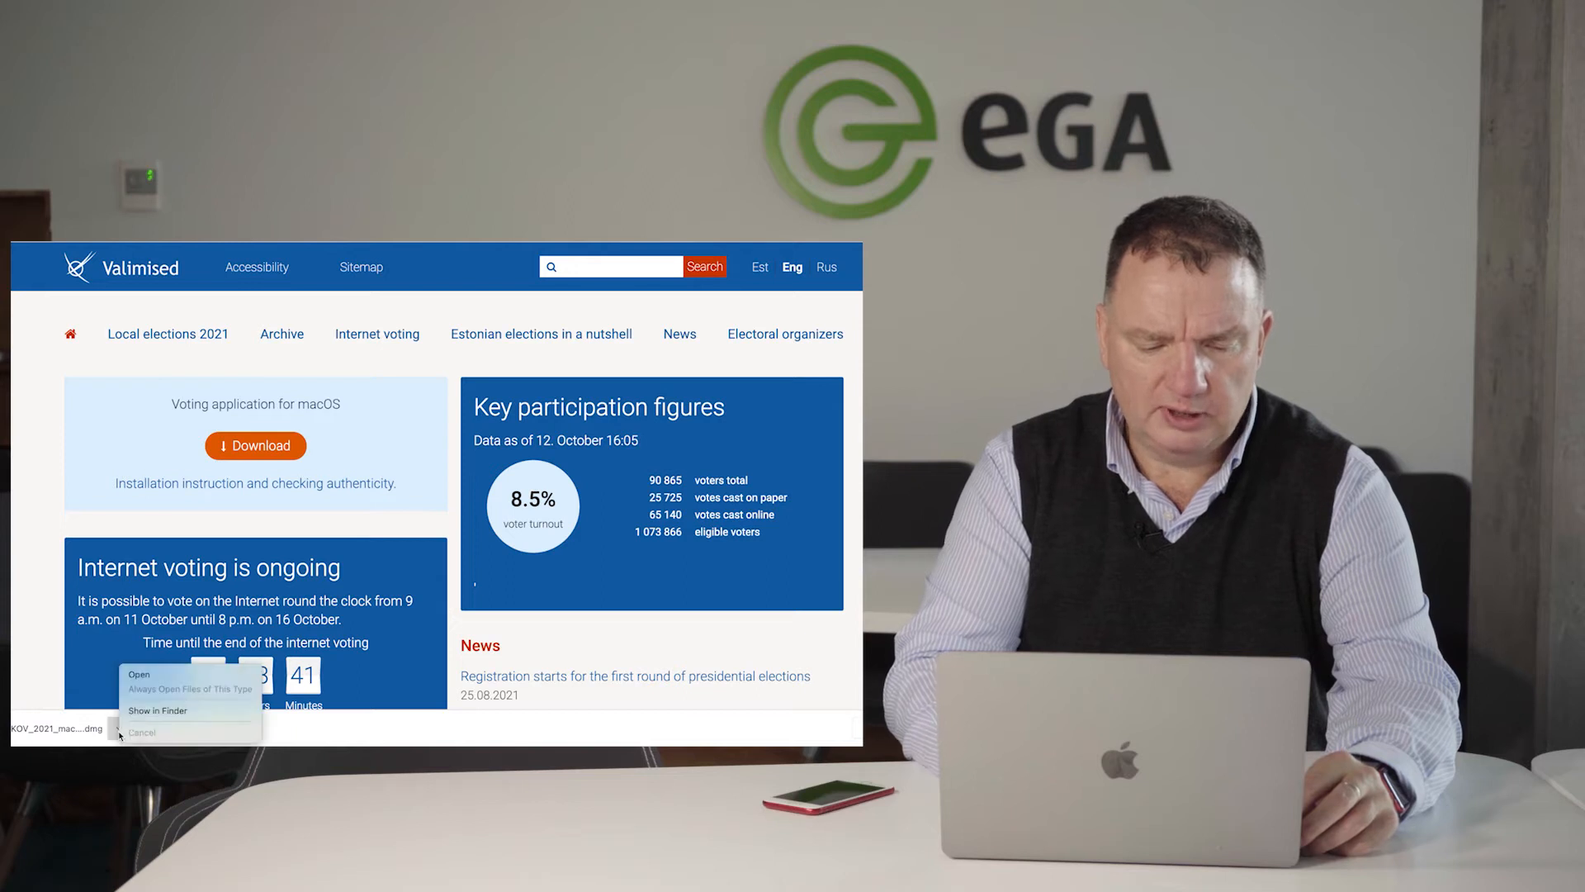
{"action": "left_click", "coordinate": [139, 674]}
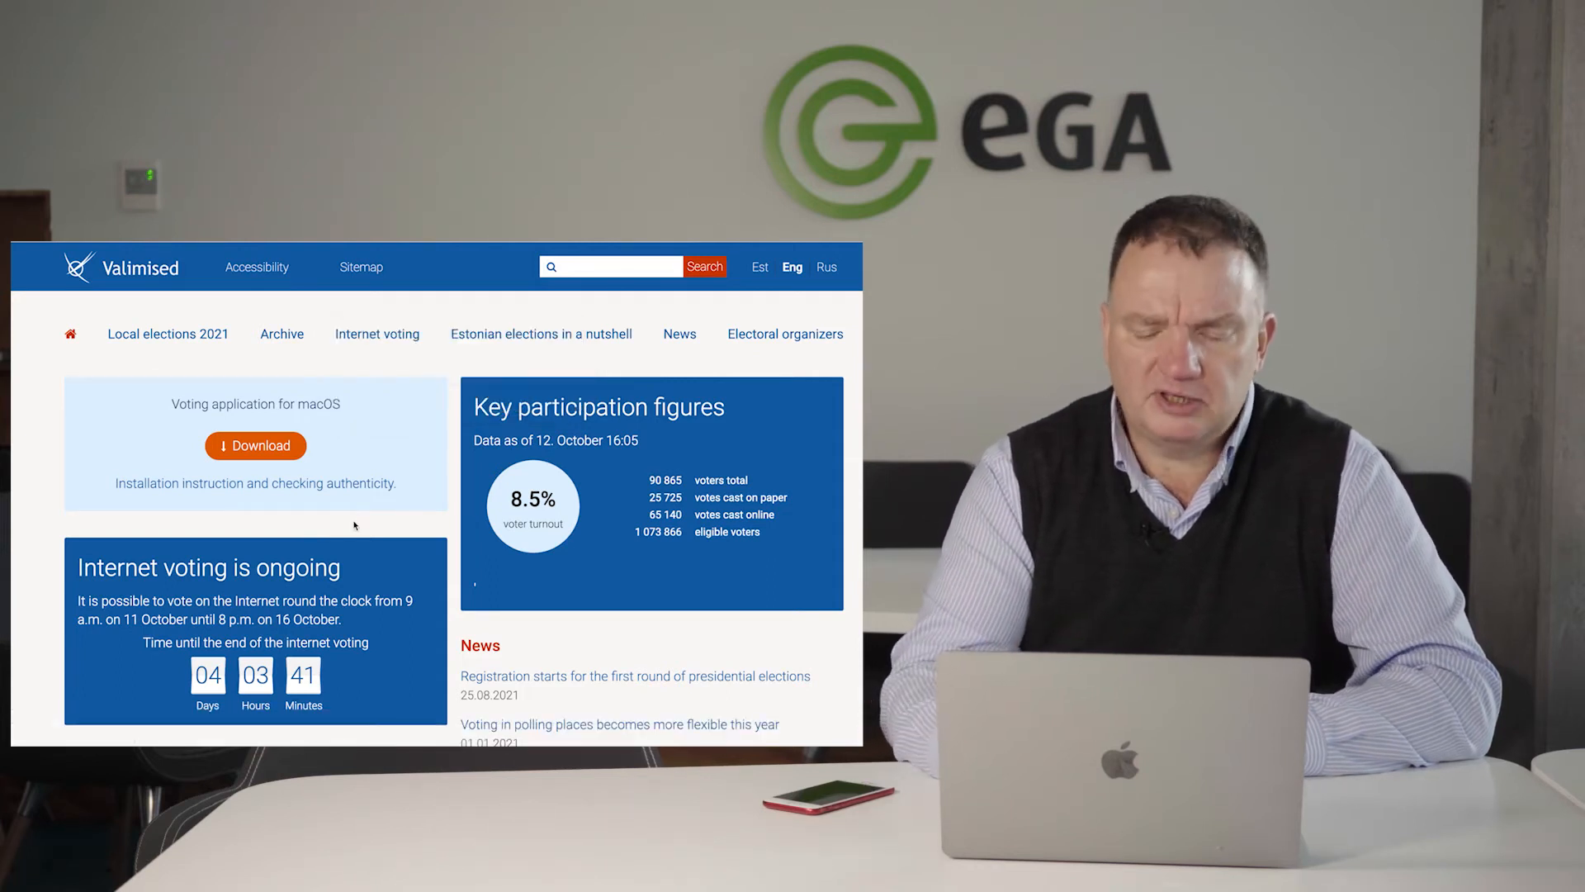
{"action": "left_click", "coordinate": [255, 446]}
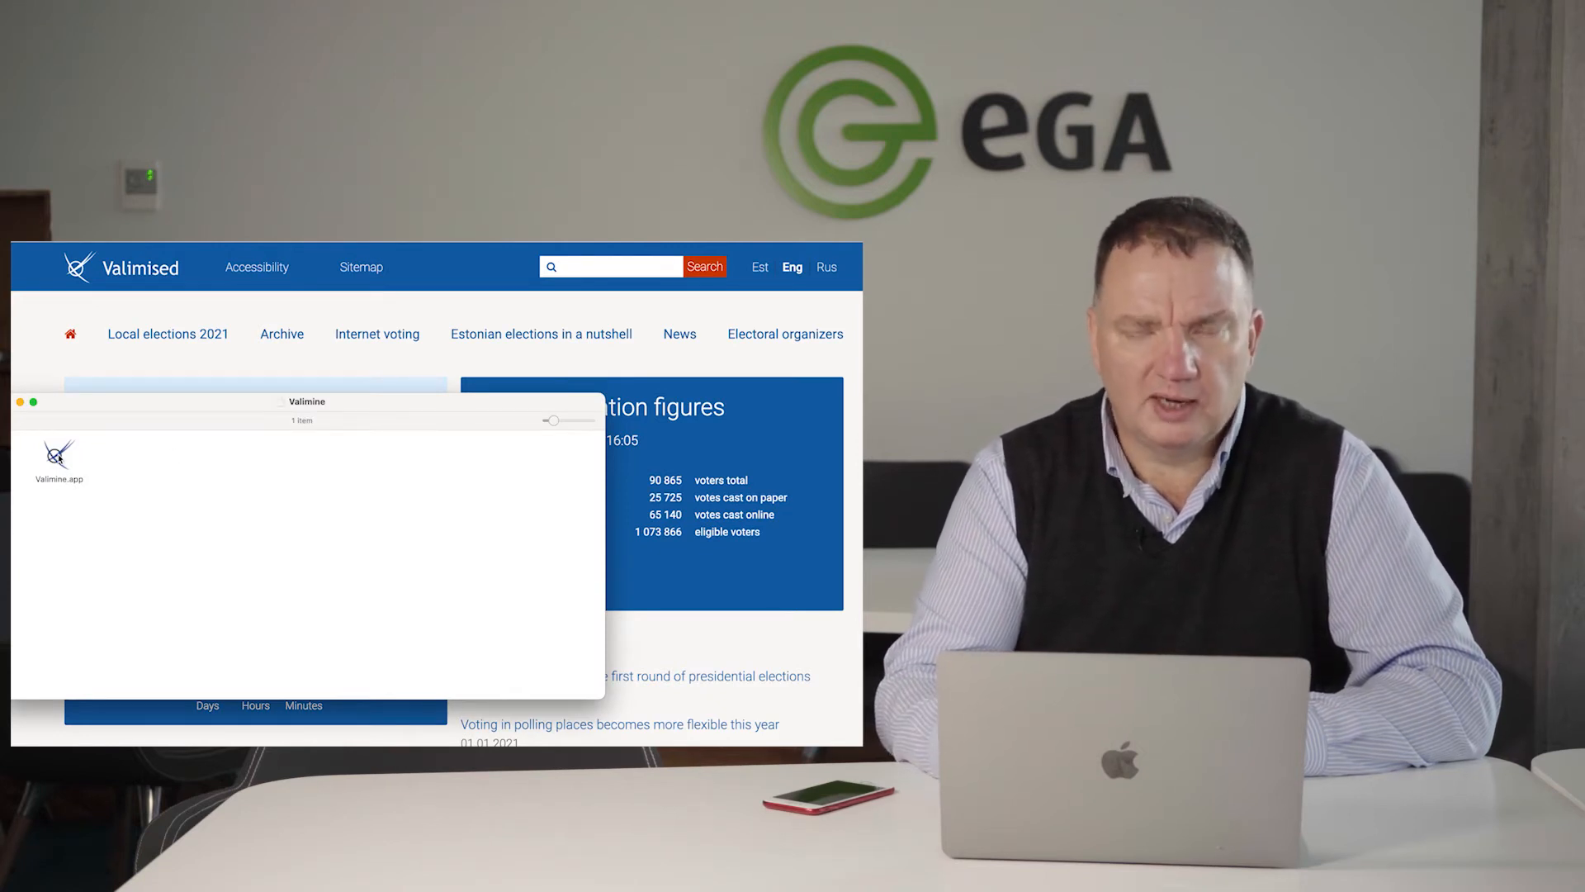
Launch Valimine.app from the disk image, allowing it past the download security warning
{"action": "left_click", "coordinate": [58, 456]}
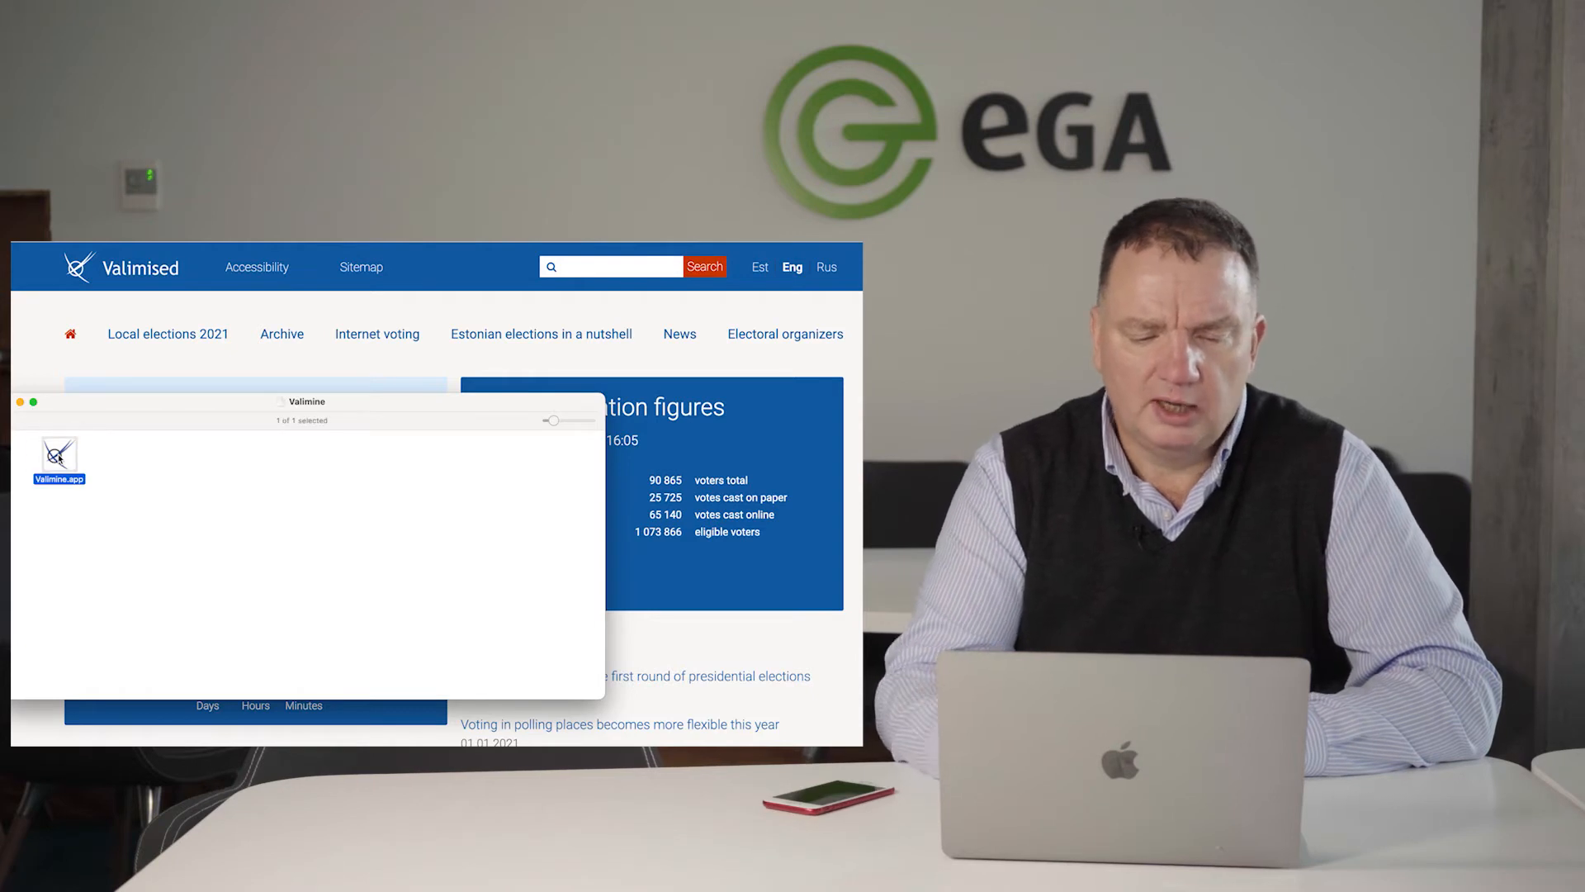
{"action": "double_click", "coordinate": [58, 455]}
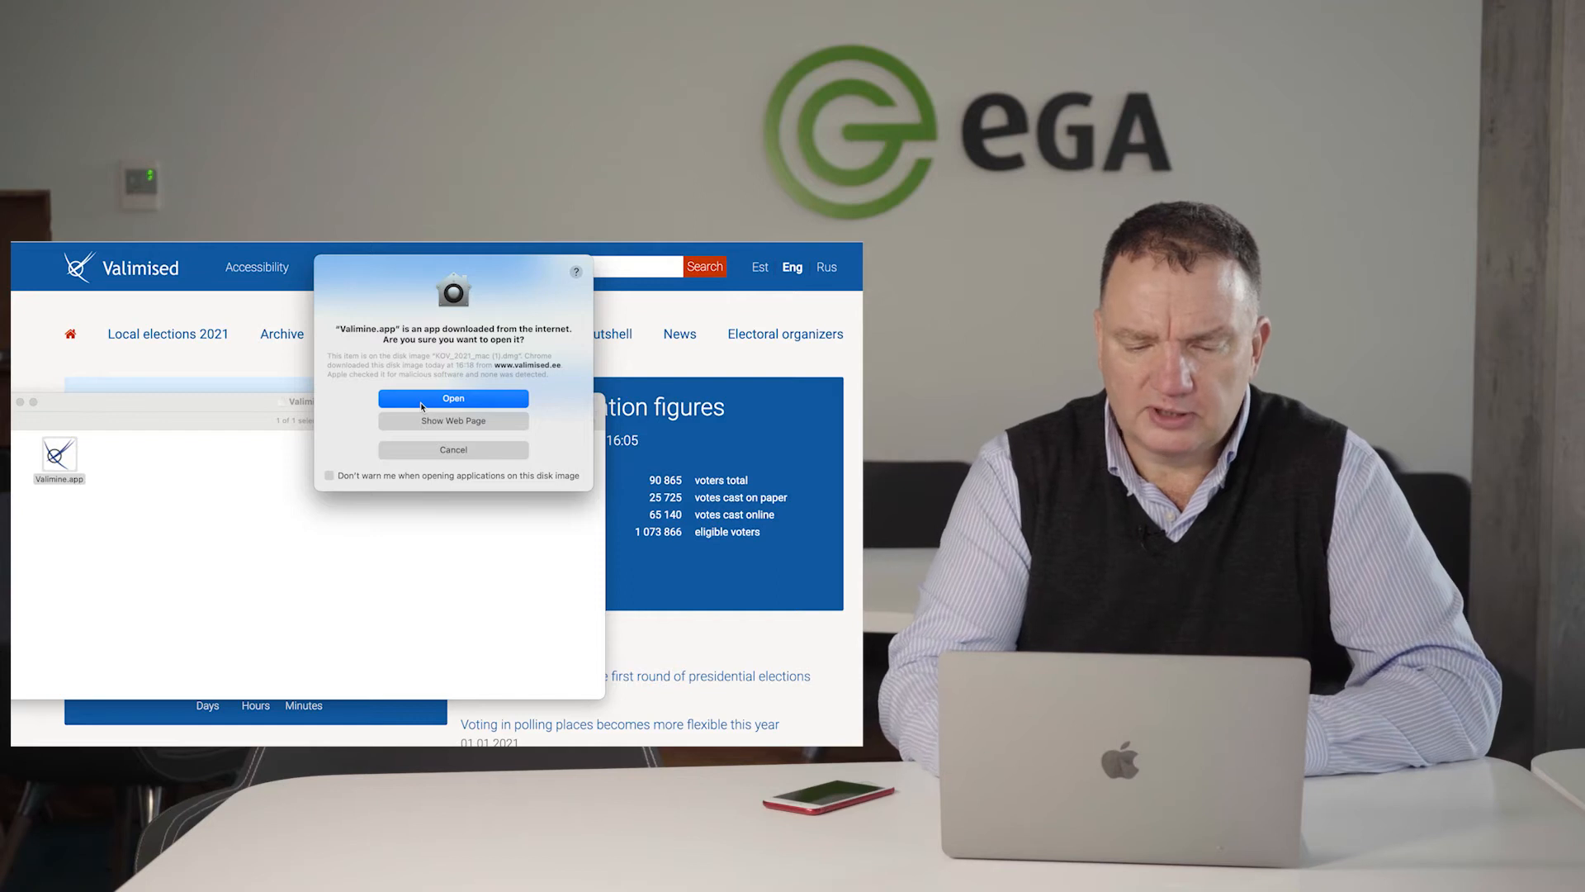
{"action": "left_click", "coordinate": [454, 398]}
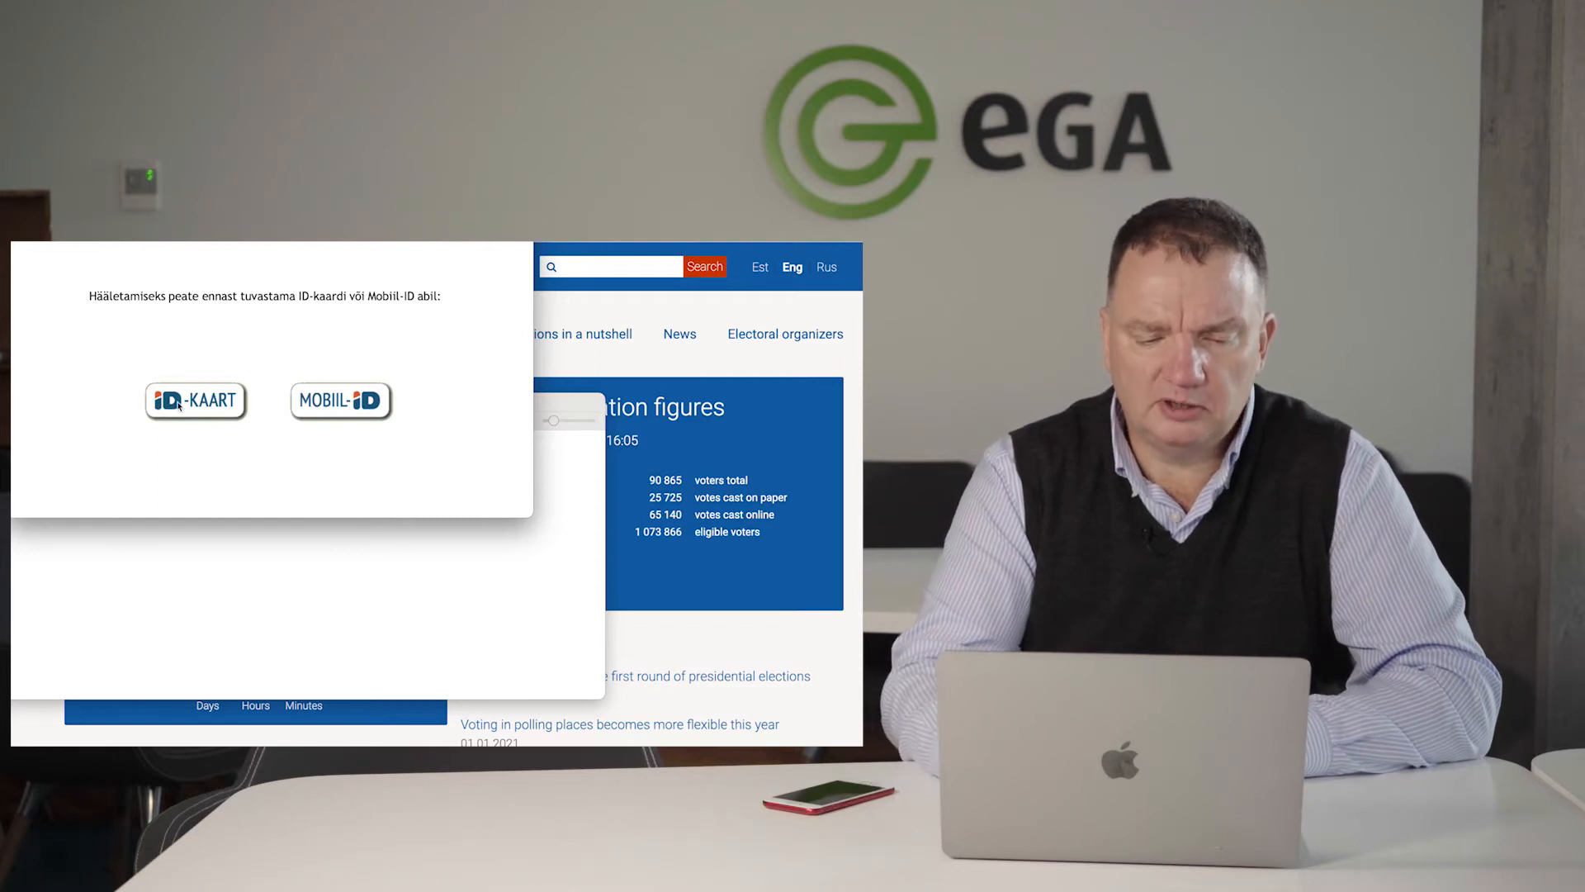
{"action": "mouse_move", "coordinate": [349, 408]}
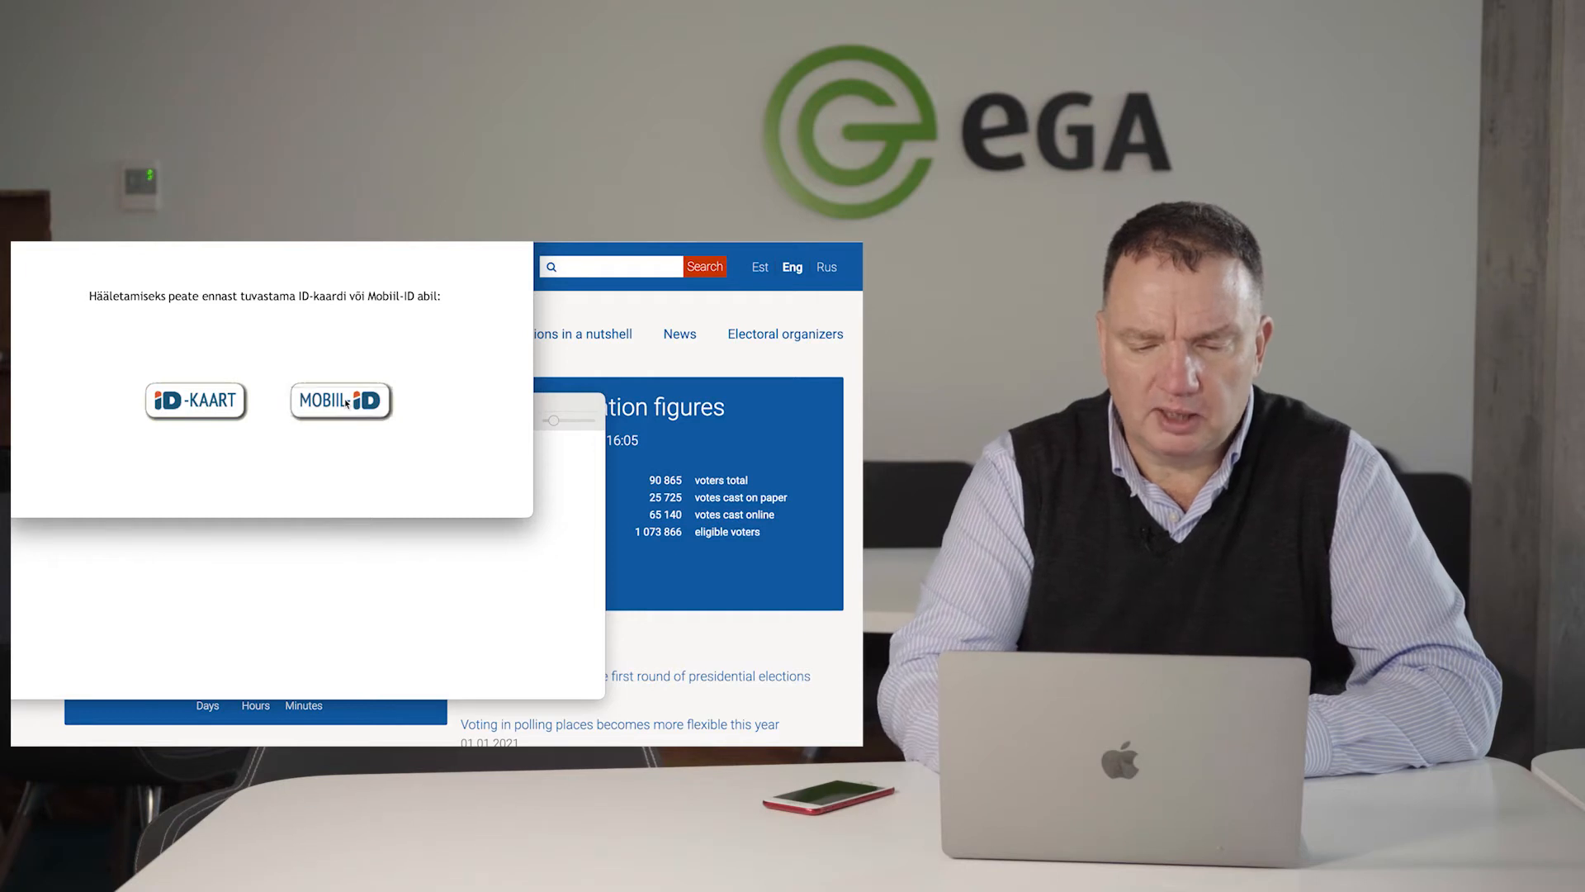
Choose Mobile-ID as the authentication method in Valimine
{"action": "left_click", "coordinate": [341, 400]}
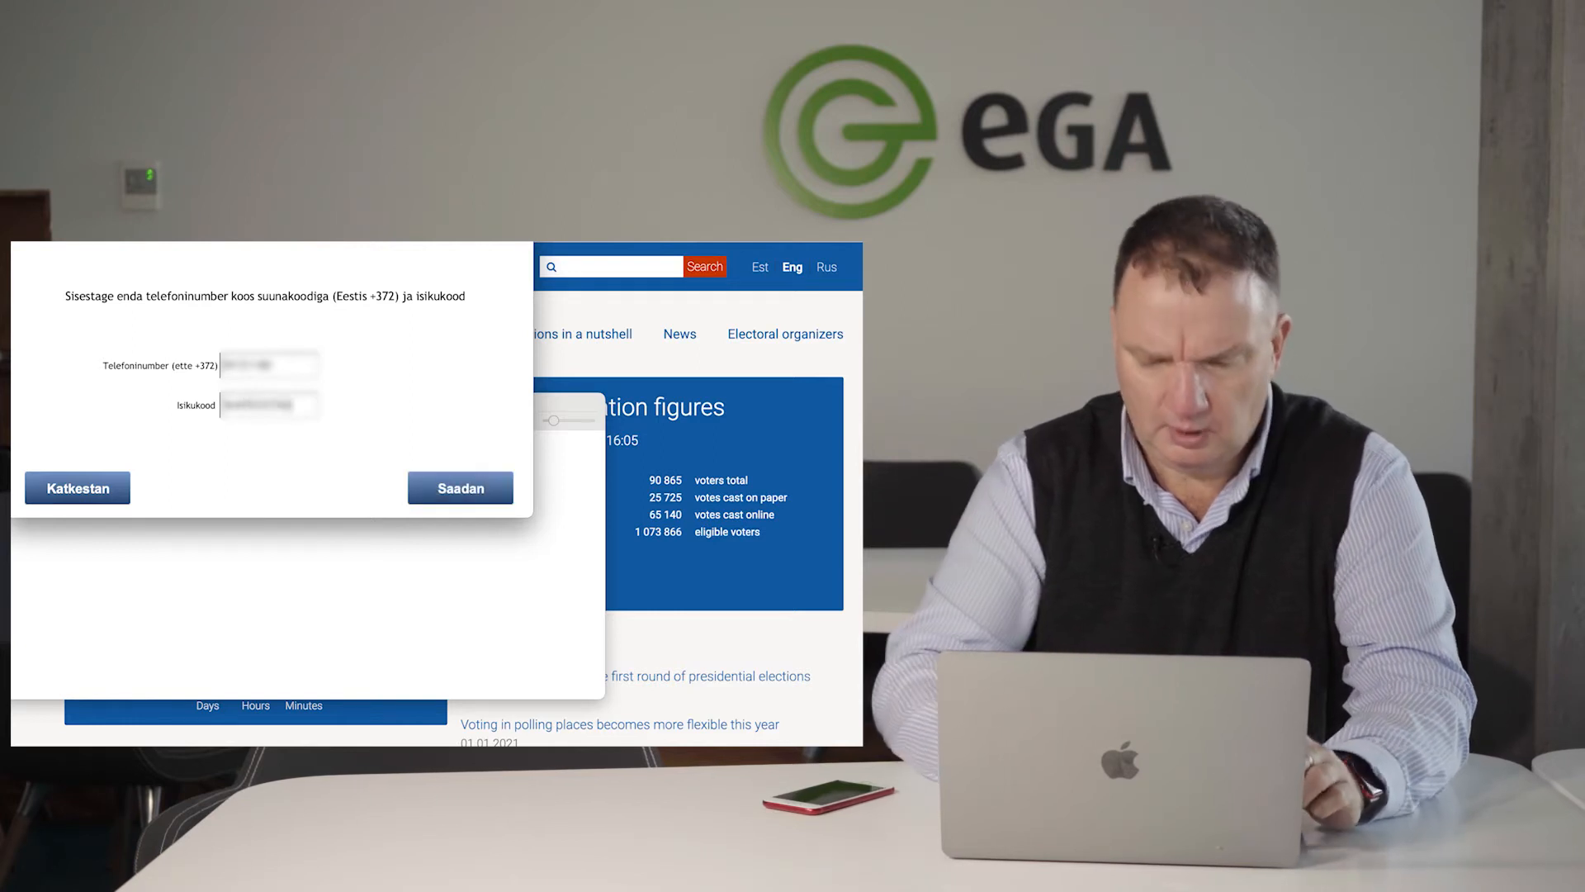
{"action": "left_click", "coordinate": [459, 487]}
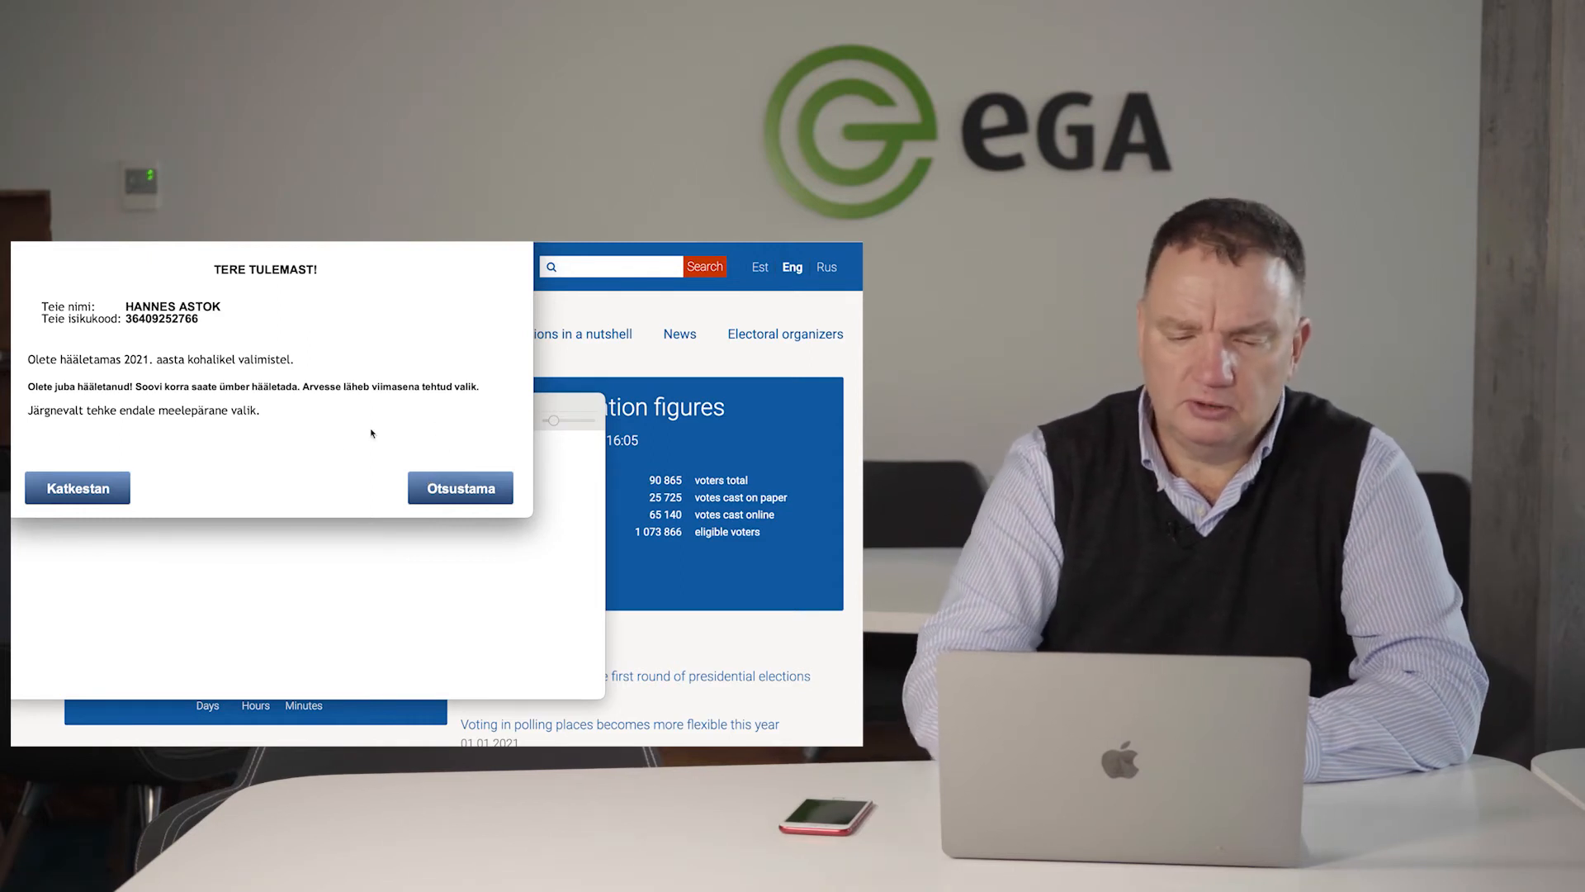
{"action": "mouse_move", "coordinate": [313, 433]}
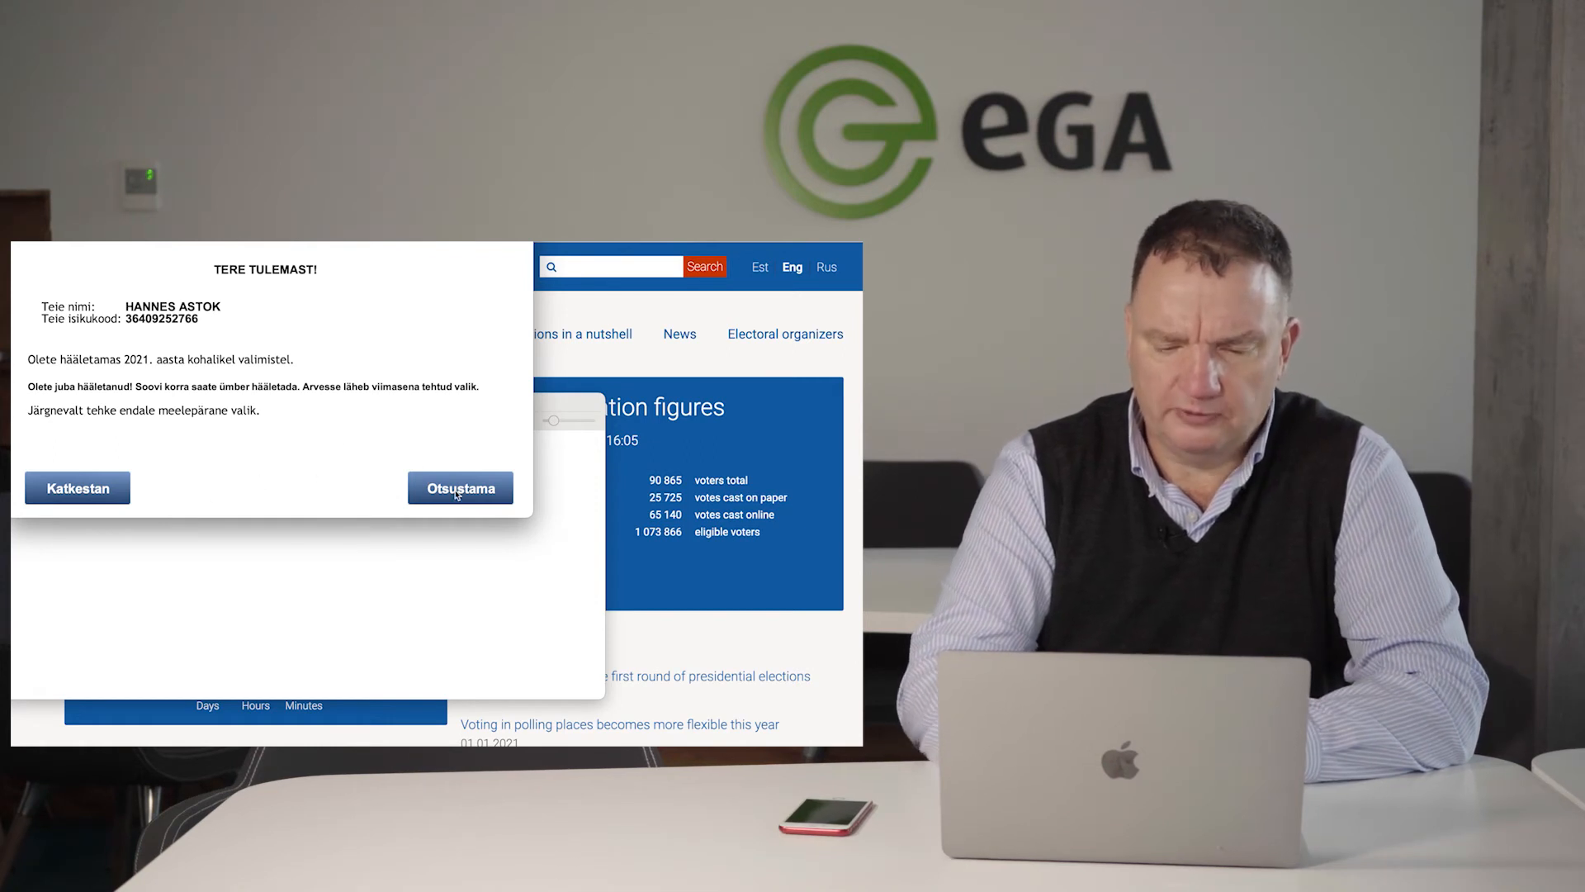
Continue past the 2021 local elections welcome screen with Otsustama
{"action": "left_click", "coordinate": [460, 488]}
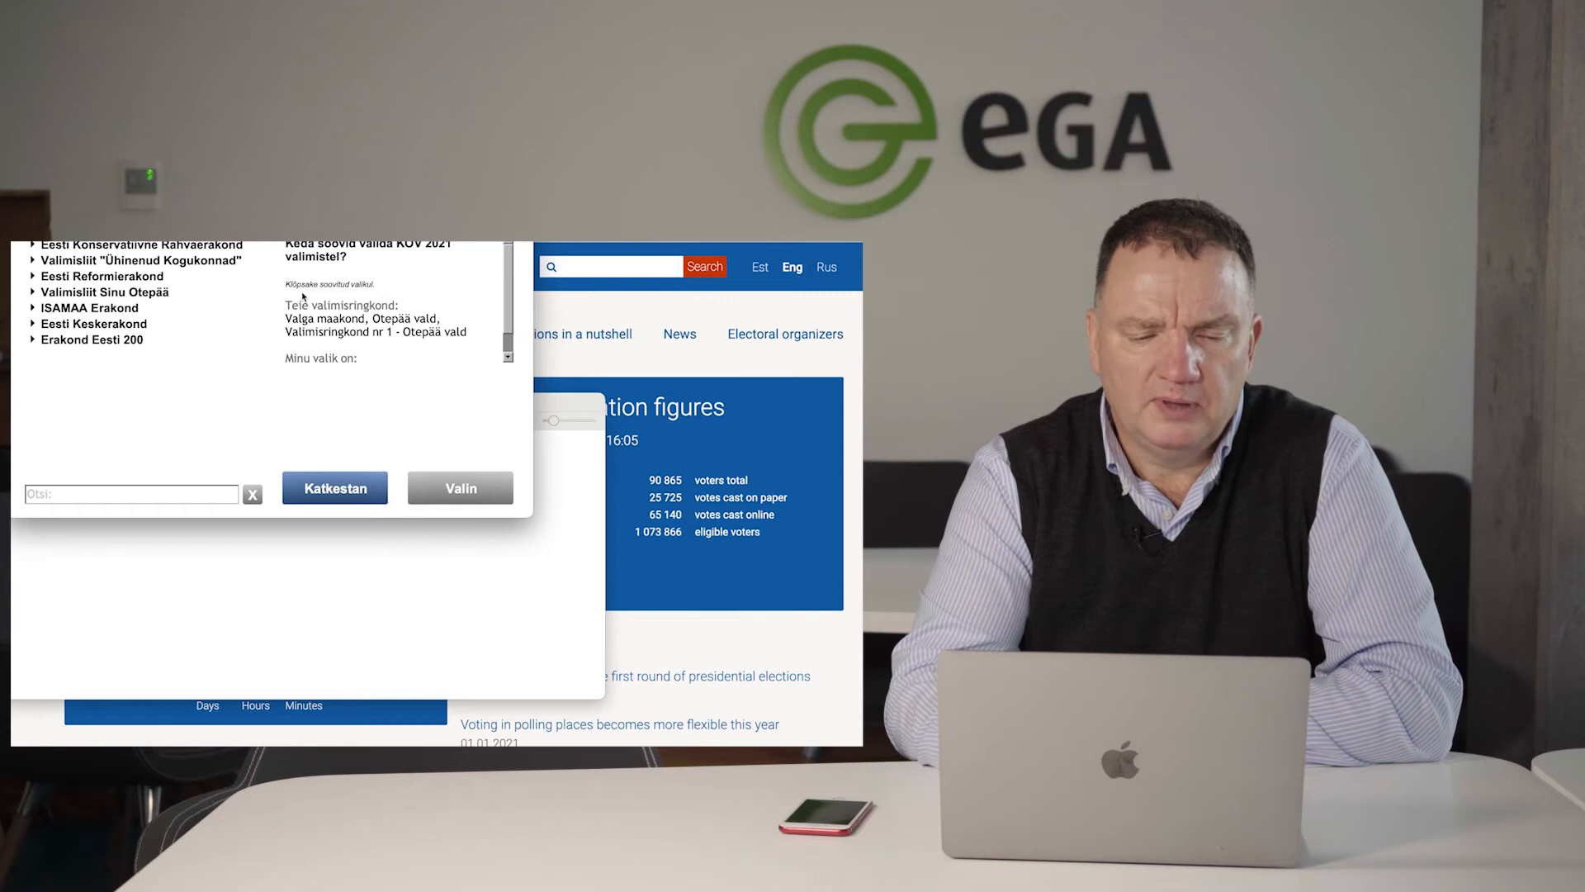
{"action": "mouse_move", "coordinate": [184, 346]}
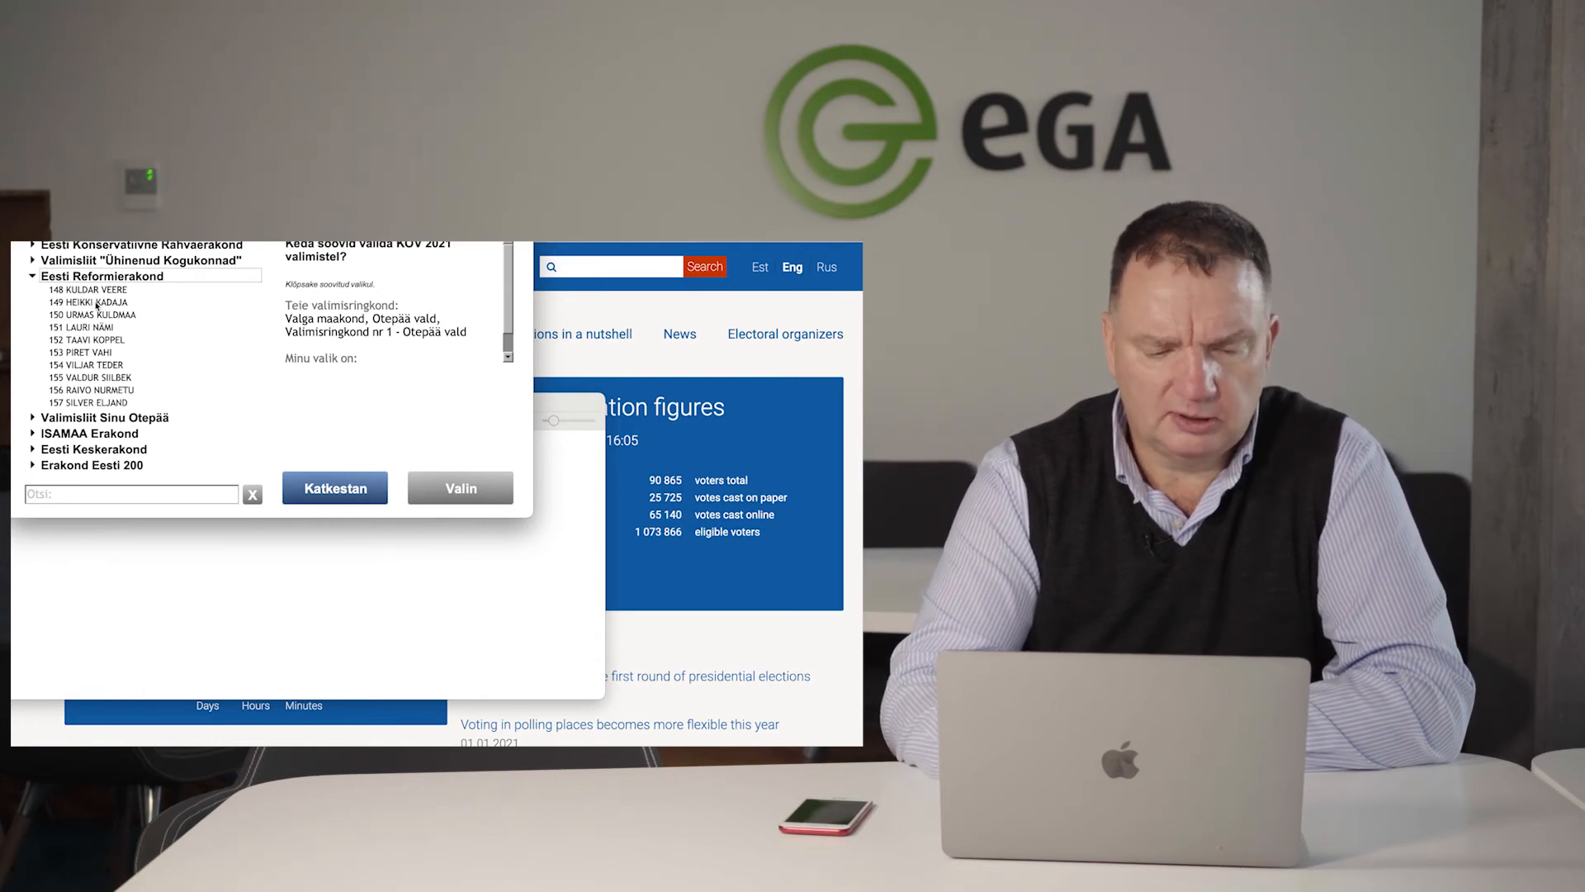
Select candidate 149 from the expanded Eesti Reformierakond list
{"action": "left_click", "coordinate": [85, 302]}
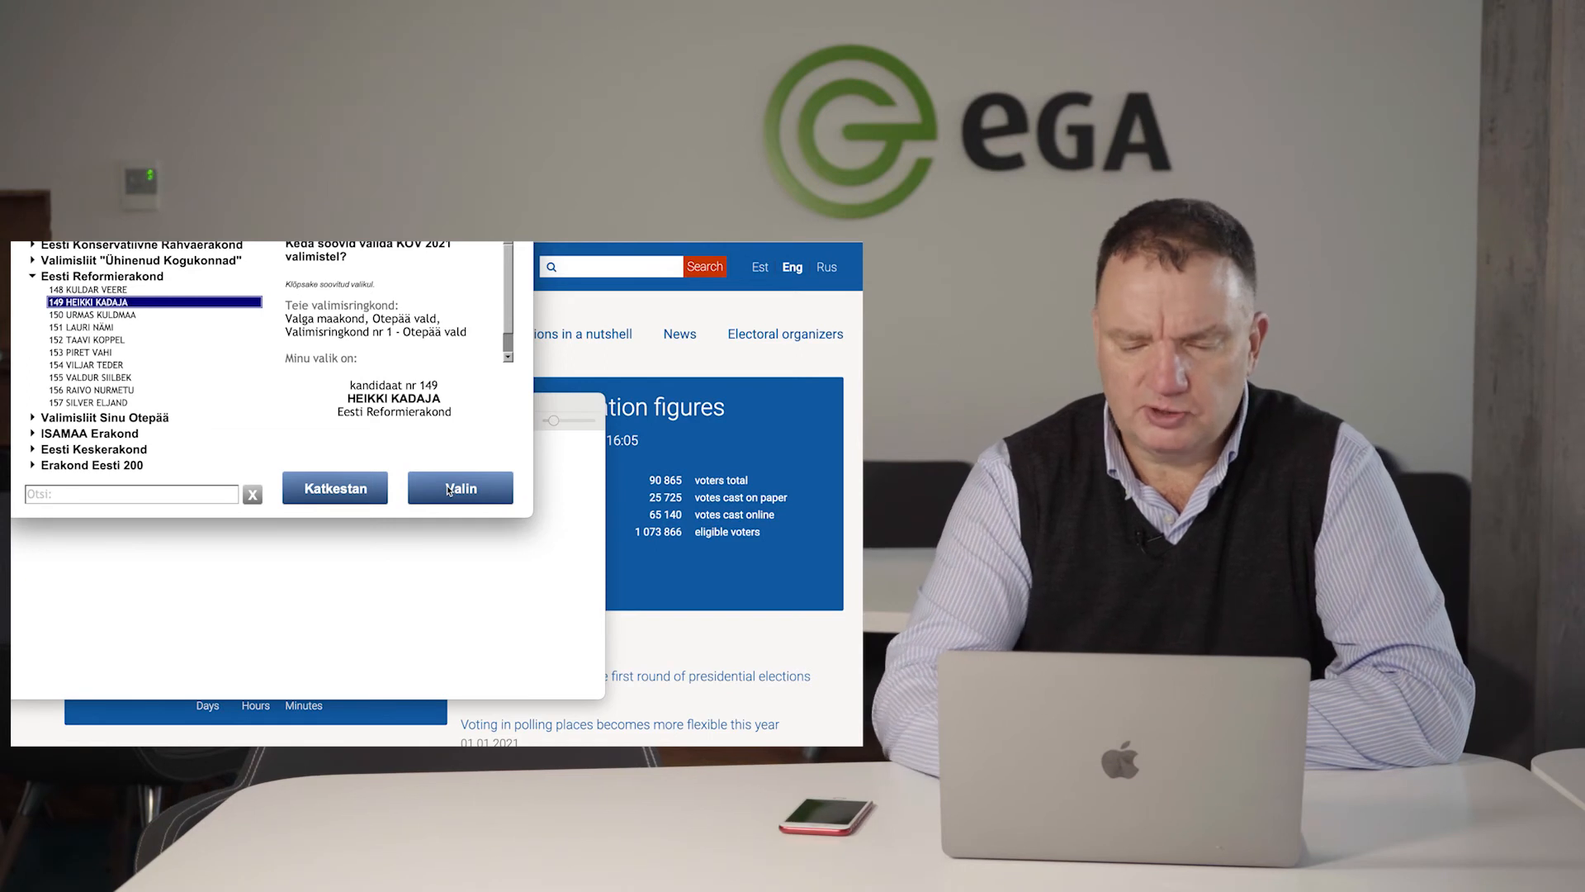
Confirm candidate 149 of Eesti Reformierakond as the choice with Valin
{"action": "left_click", "coordinate": [459, 487]}
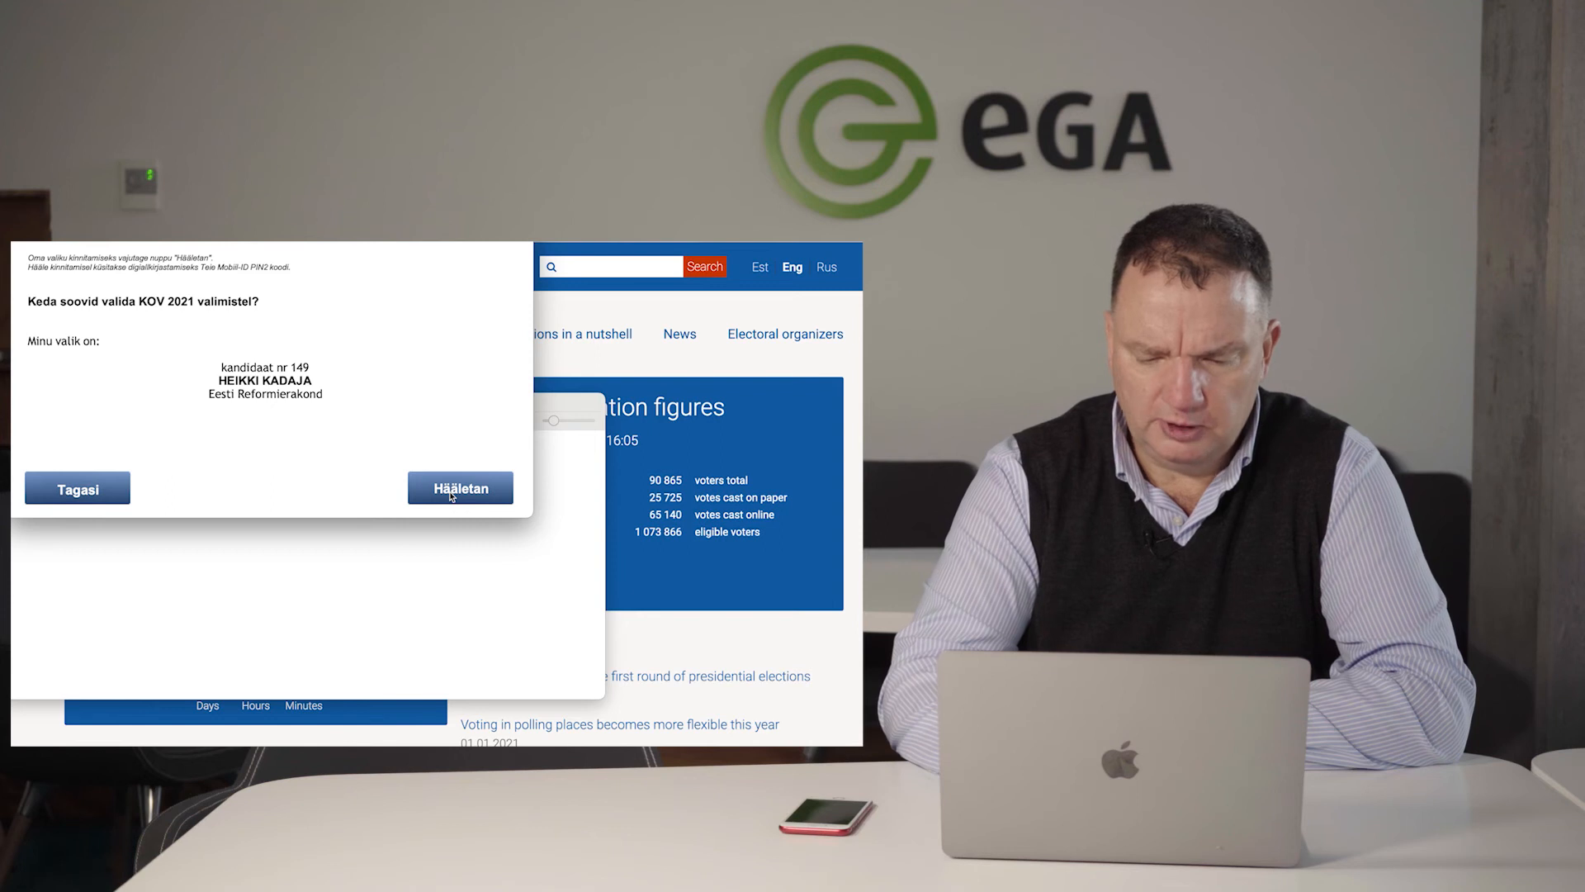
Cast the vote for candidate 149 with Hääletan
{"action": "left_click", "coordinate": [459, 487]}
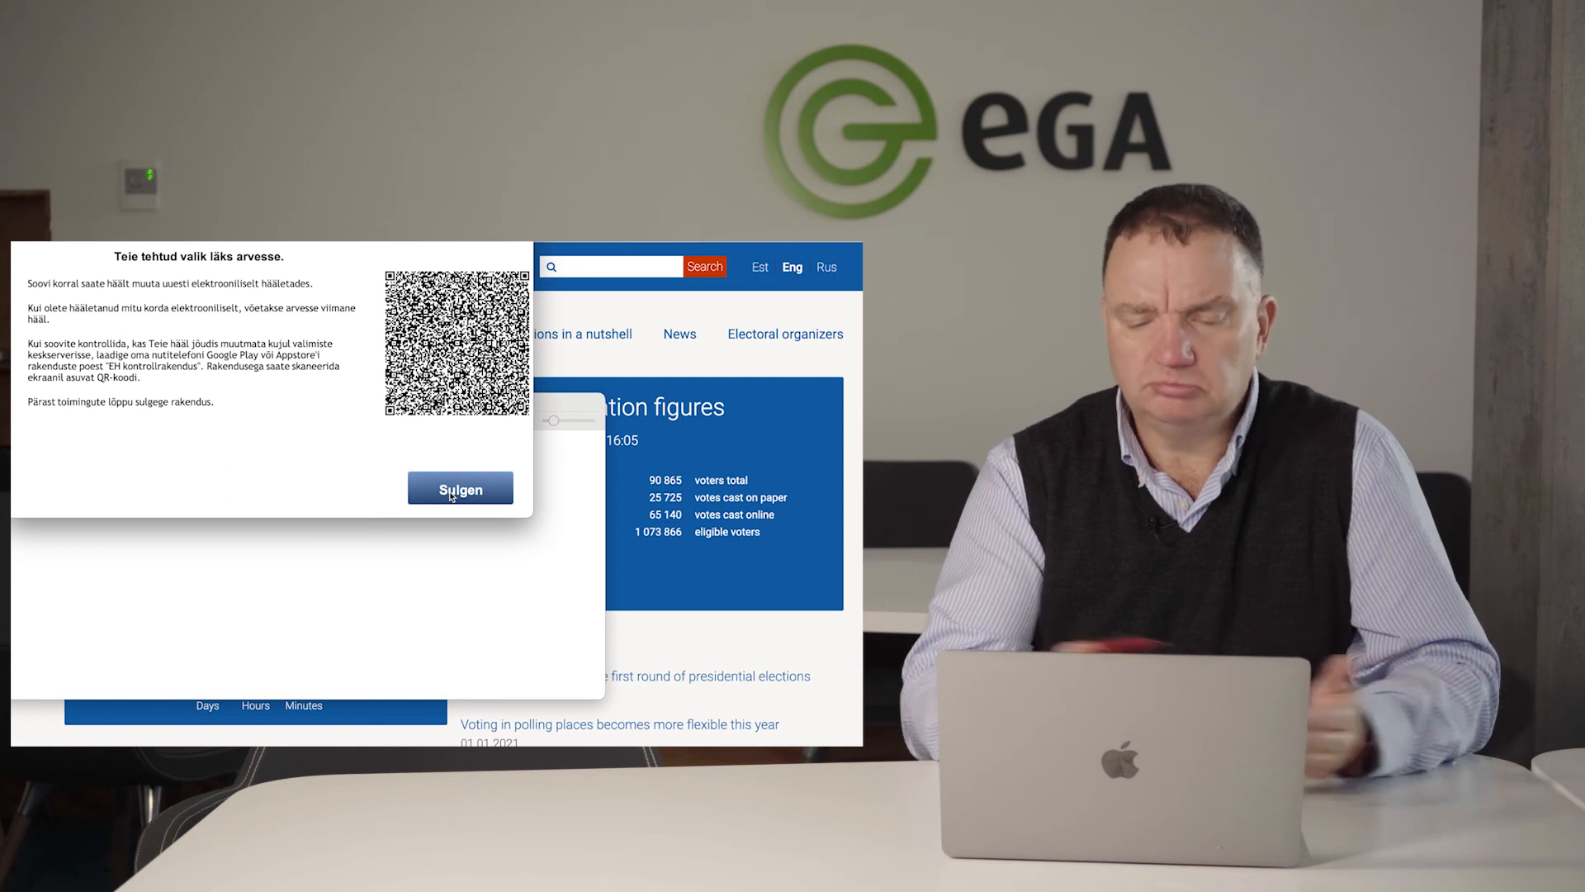
Close Valimine with Sulgen after viewing the QR-code receipt
{"action": "left_click", "coordinate": [460, 488]}
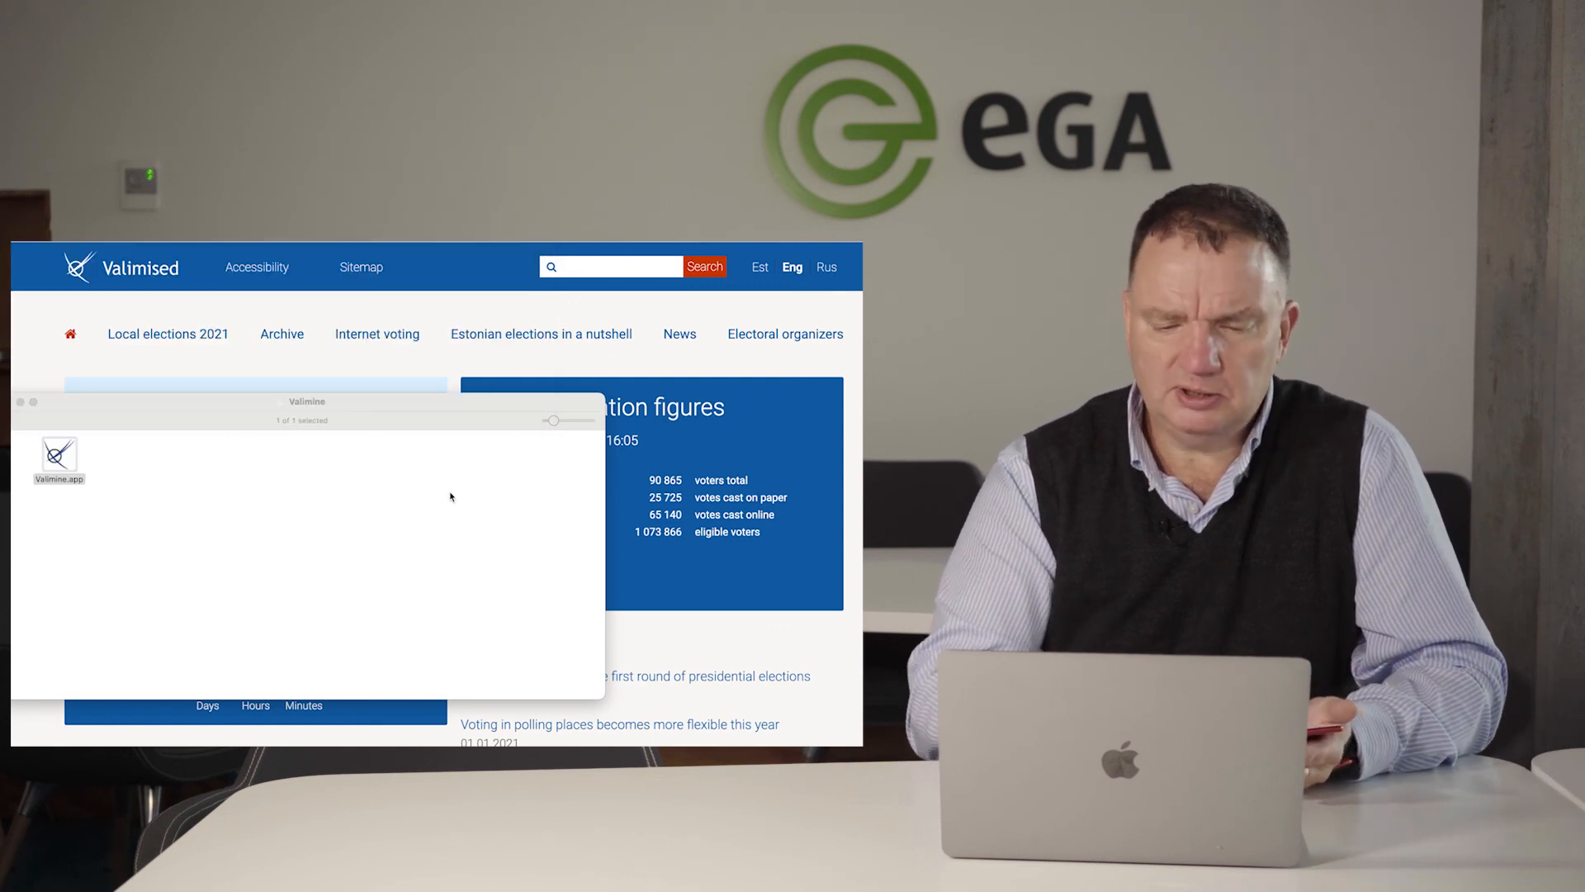